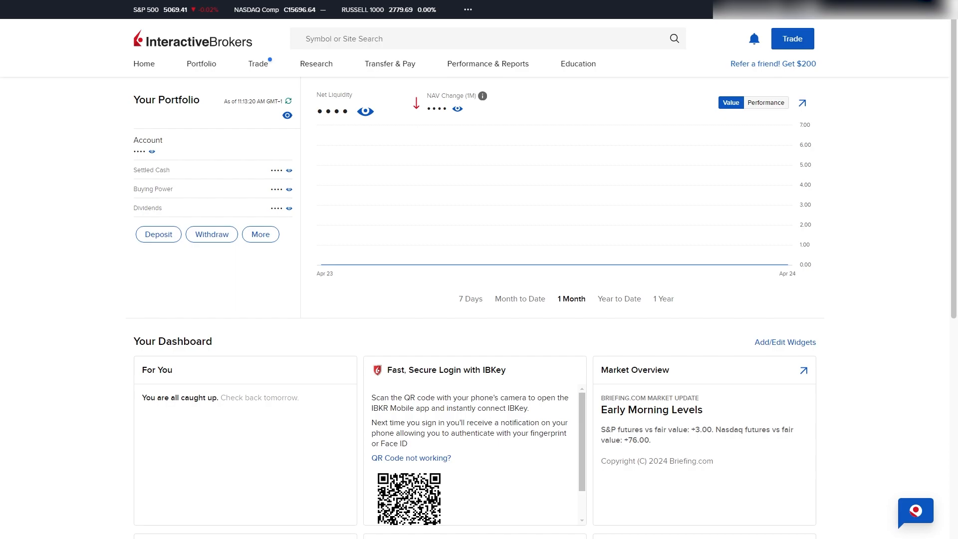
mouse_move(662, 271)
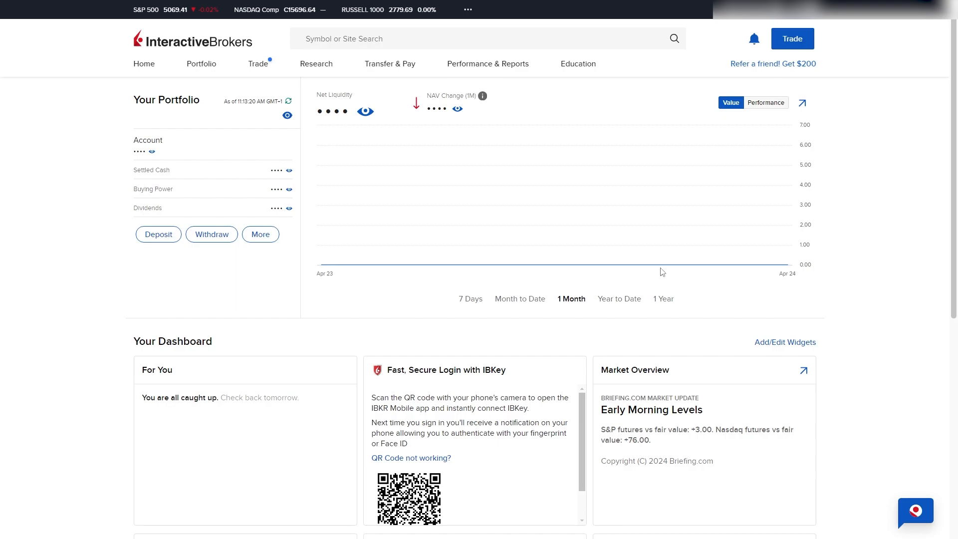
mouse_move(211, 235)
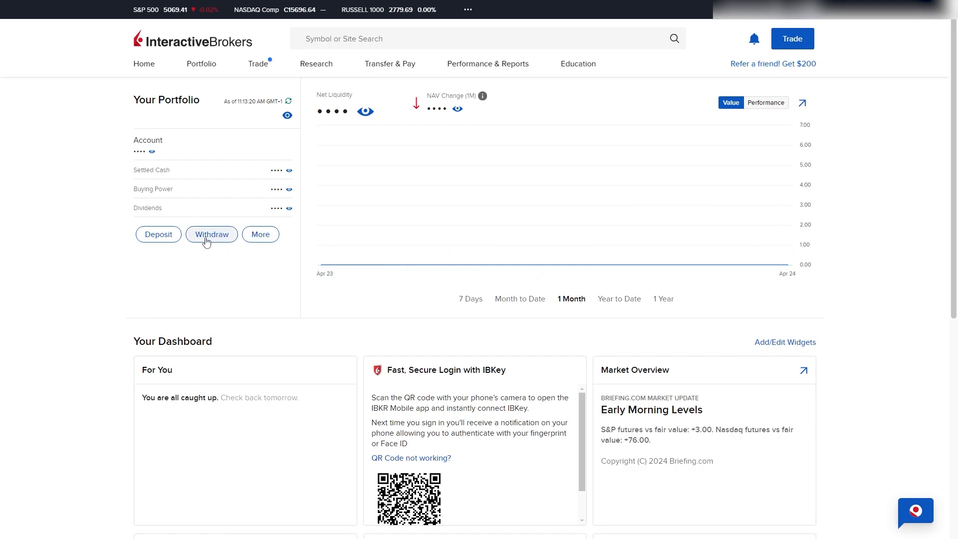
Start a GBP withdrawal and choose Local Electronic Bank Transfer as the method.
click(211, 234)
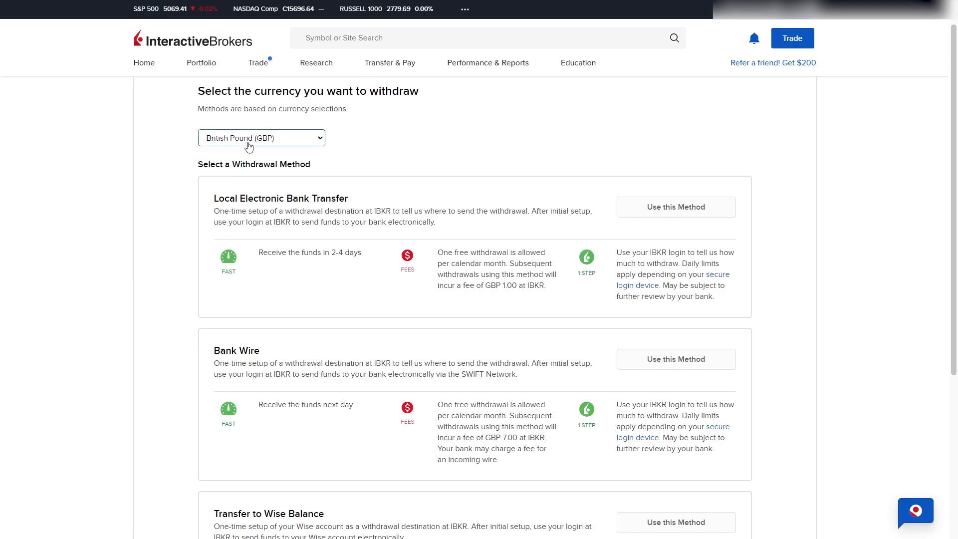
mouse_move(212, 162)
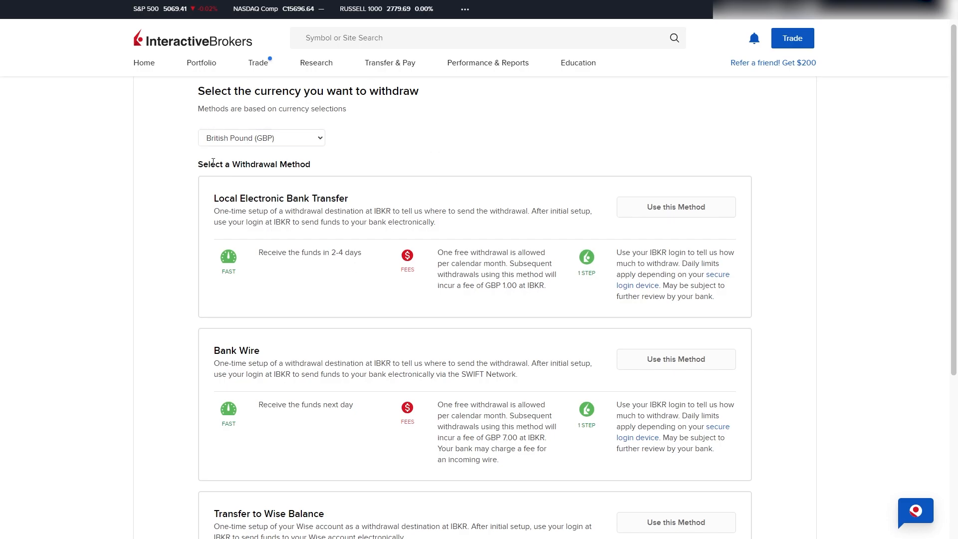
mouse_move(293, 111)
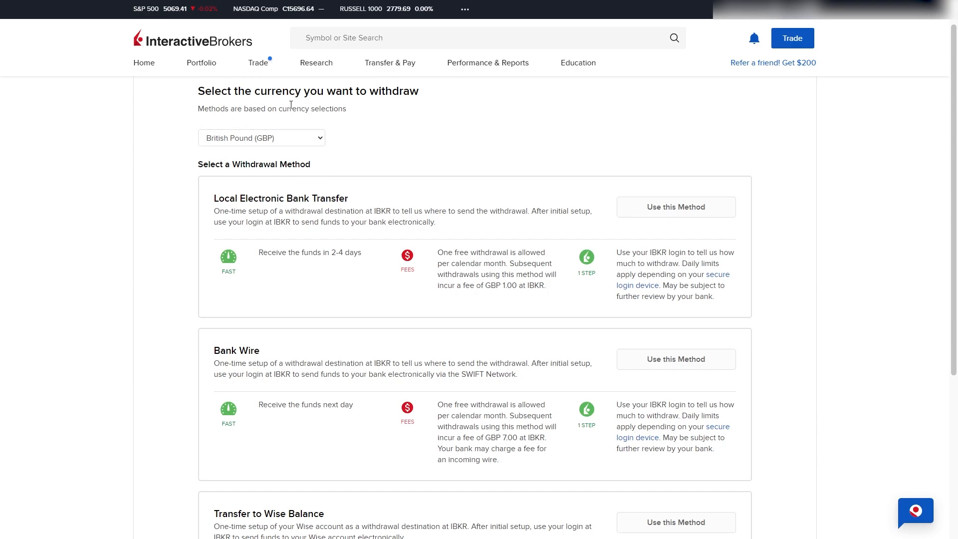
mouse_move(429, 206)
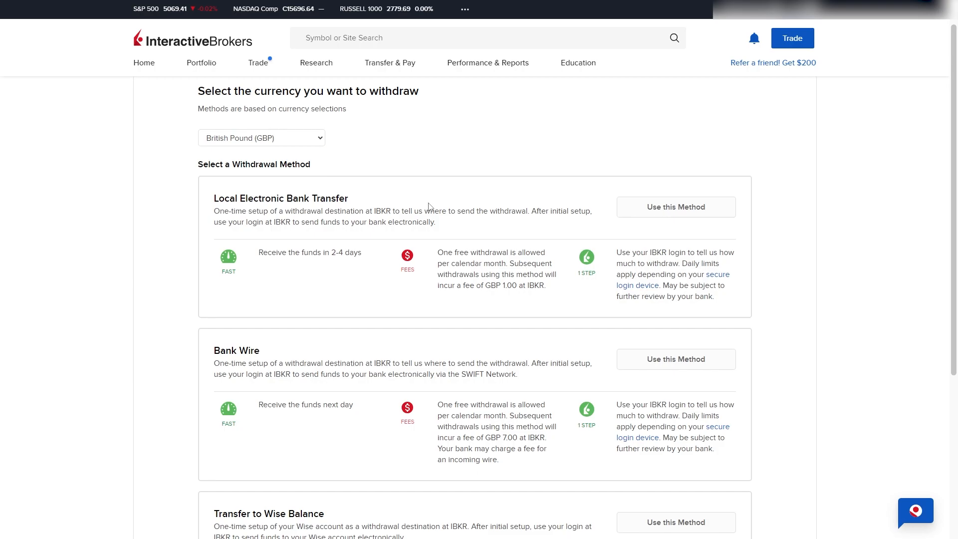
scroll(down, 3)
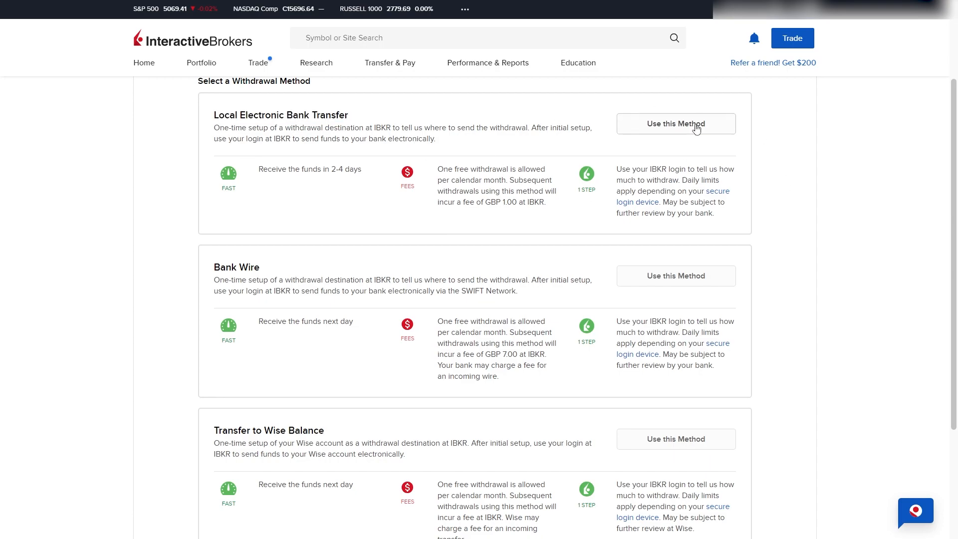
click(676, 124)
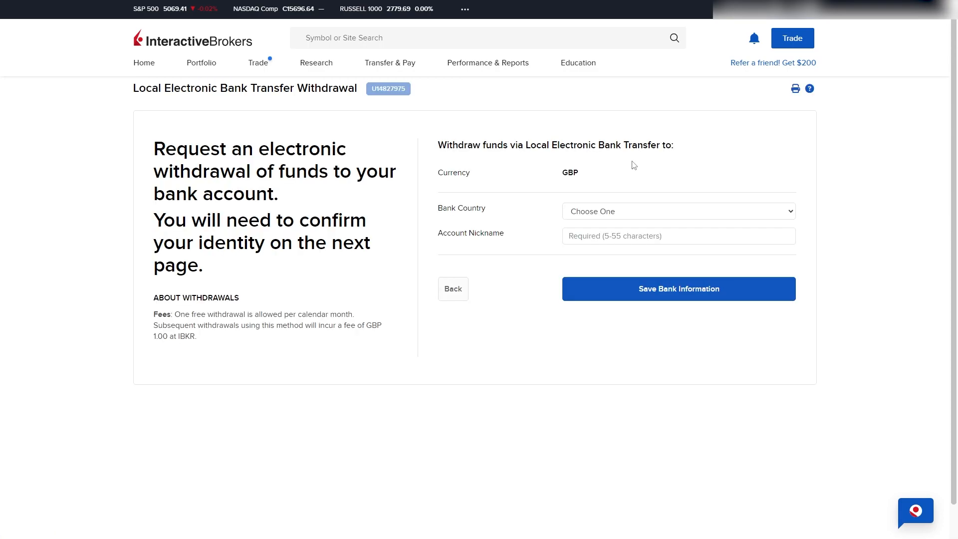
Set the local transfer's bank country to United Kingdom, then go back to the method list.
click(678, 212)
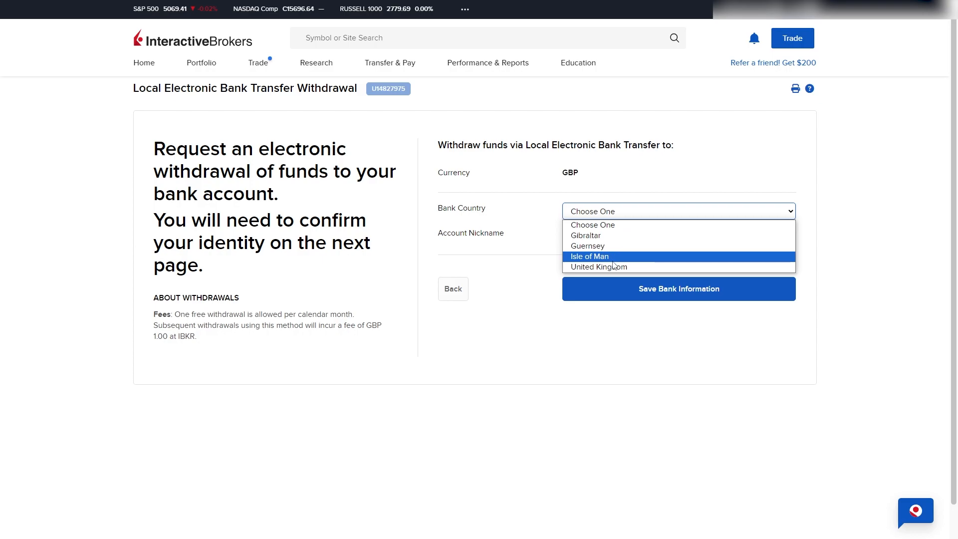
click(599, 266)
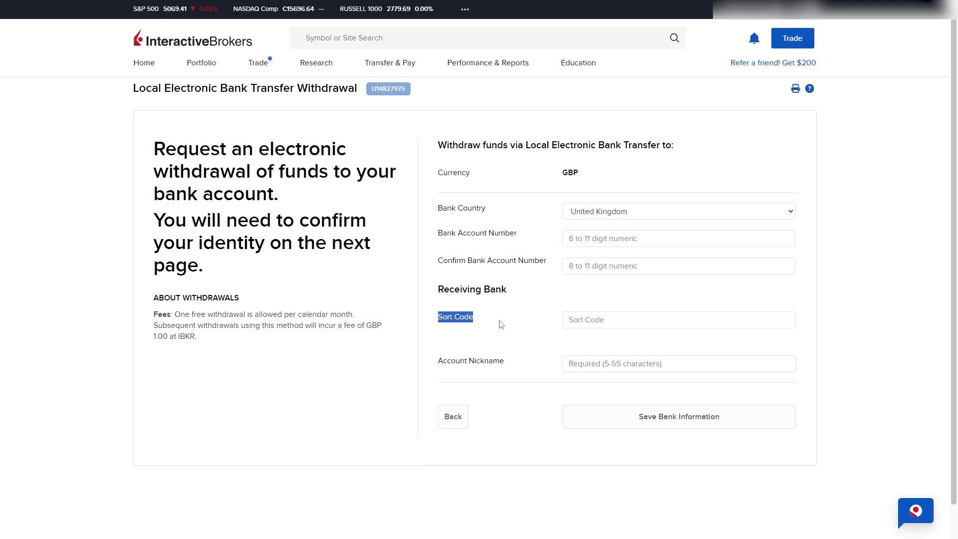
click(678, 363)
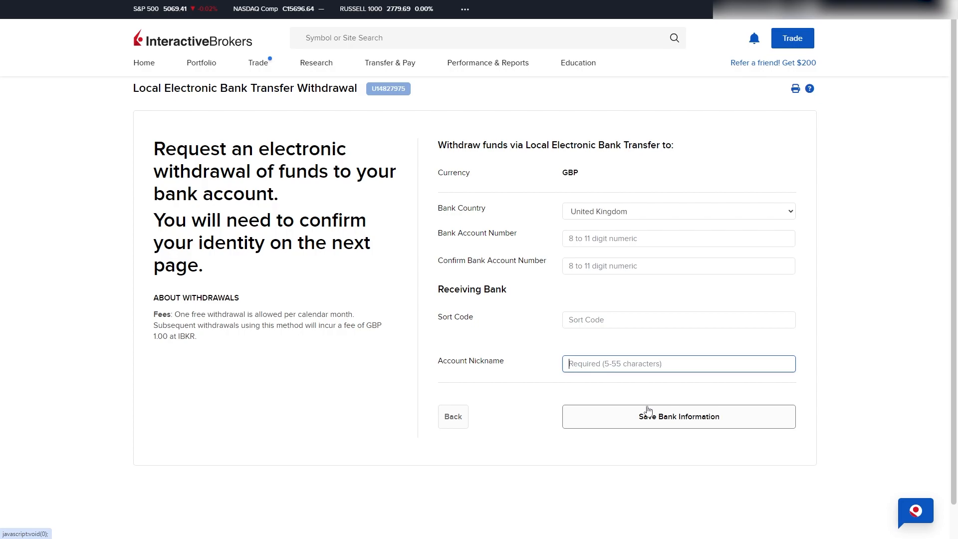
mouse_move(719, 438)
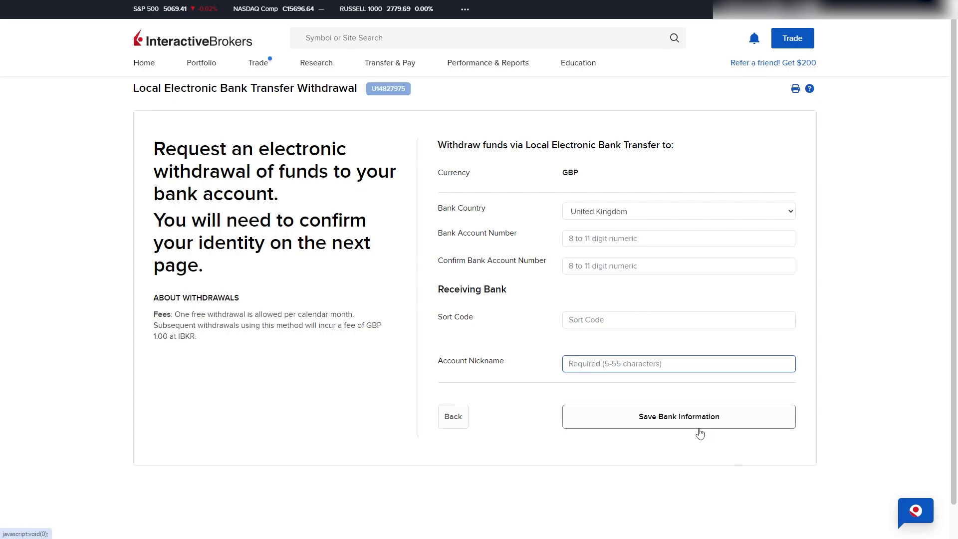
click(454, 417)
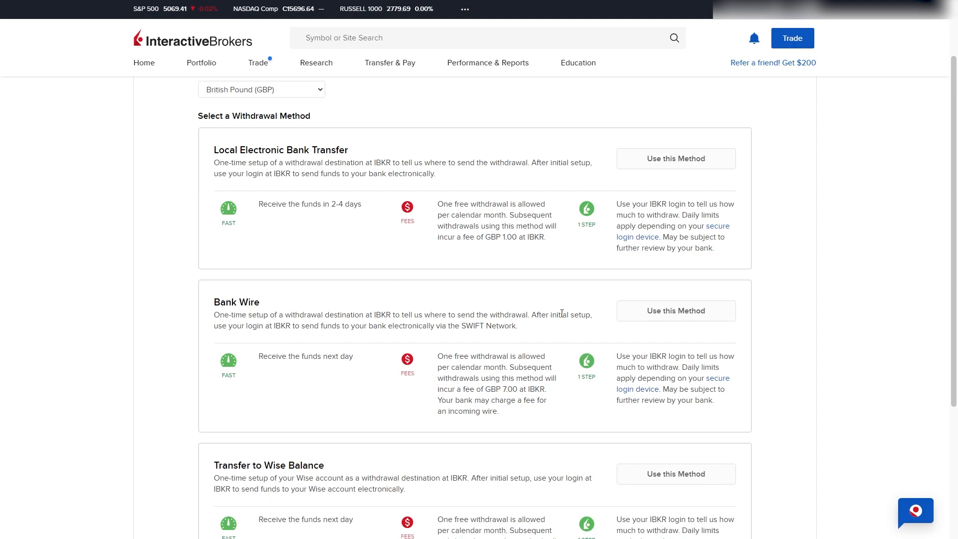
Choose Bank Wire as the method with funds deposited to a bank.
click(676, 310)
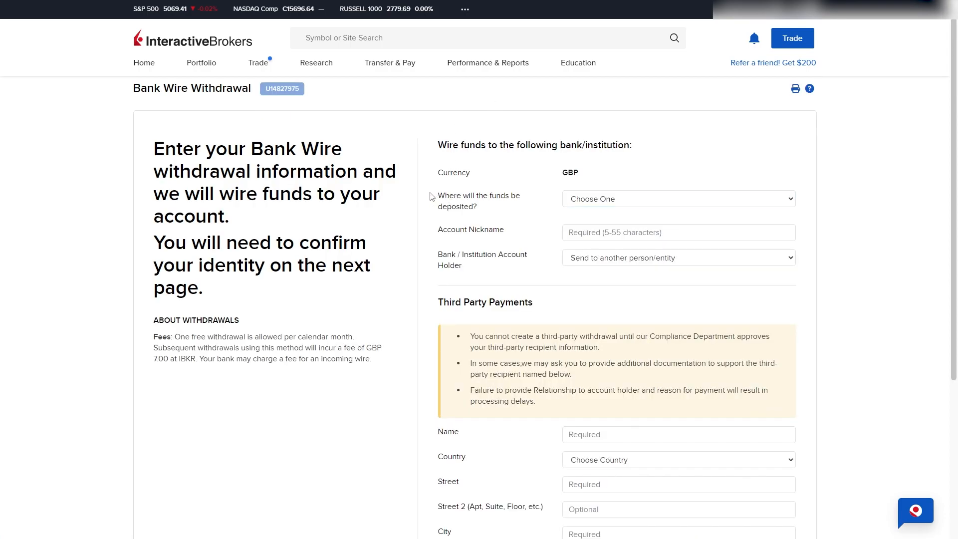
click(679, 199)
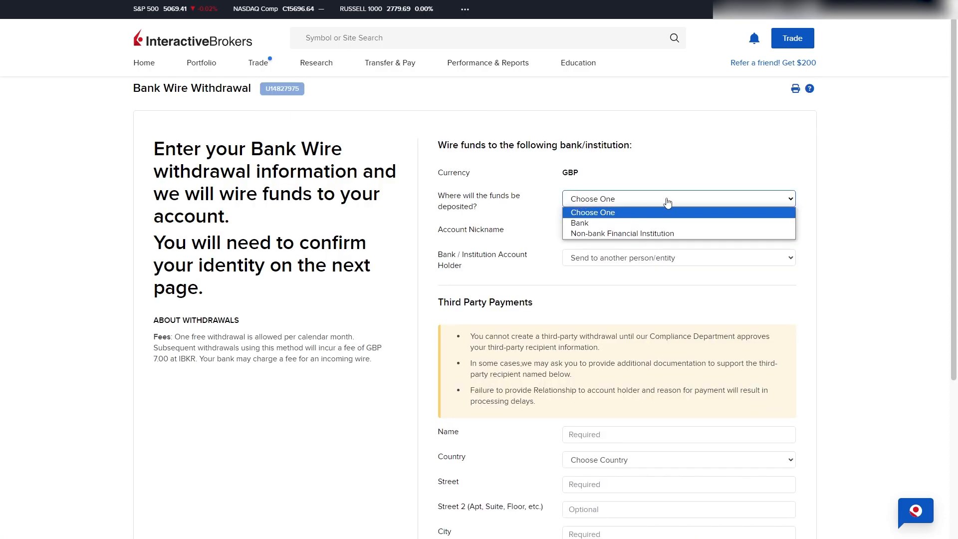
mouse_move(611, 227)
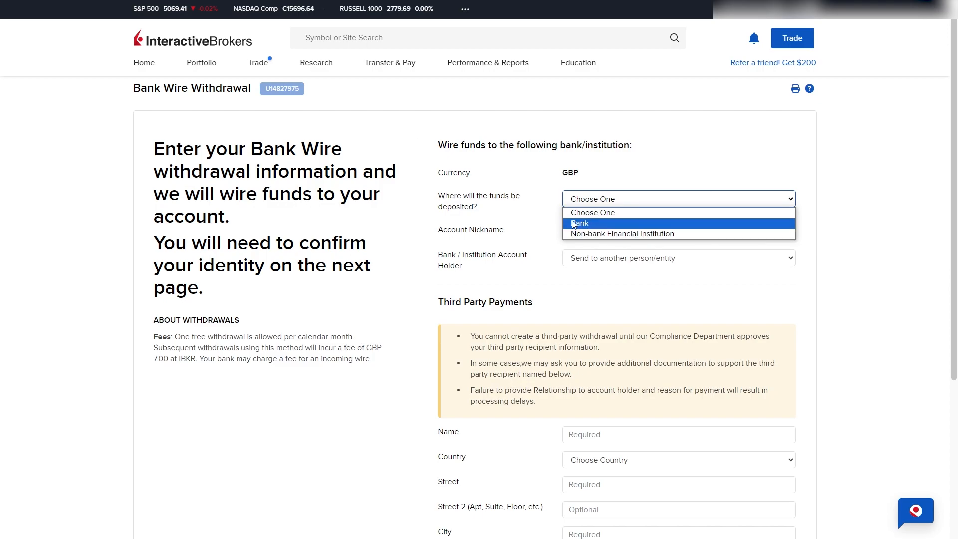
click(579, 222)
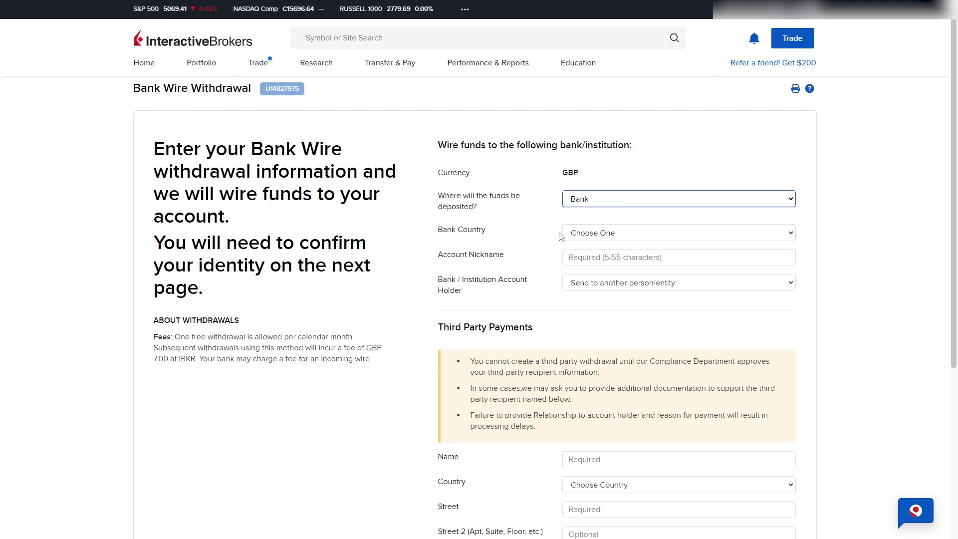
Set the wire's bank country to United Kingdom and move to the IBAN field.
click(678, 232)
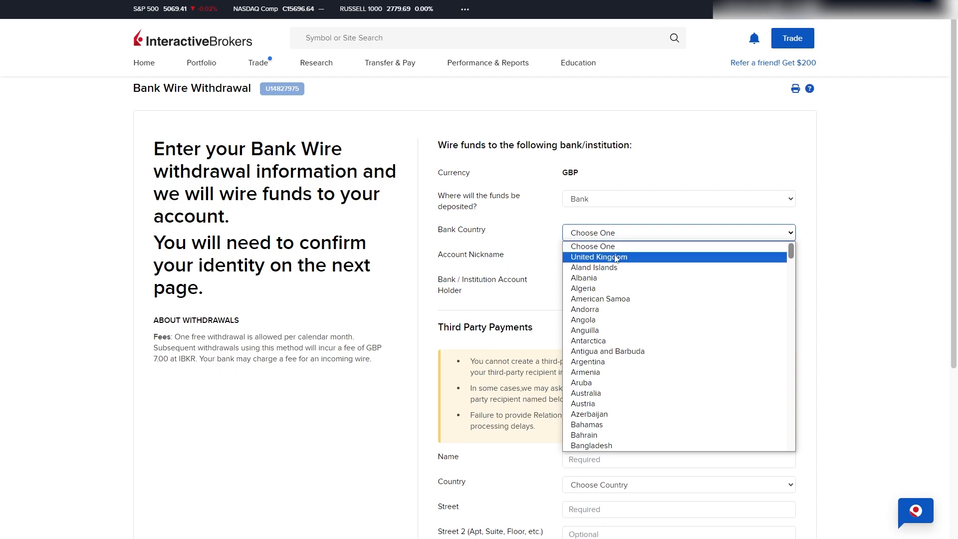
click(599, 257)
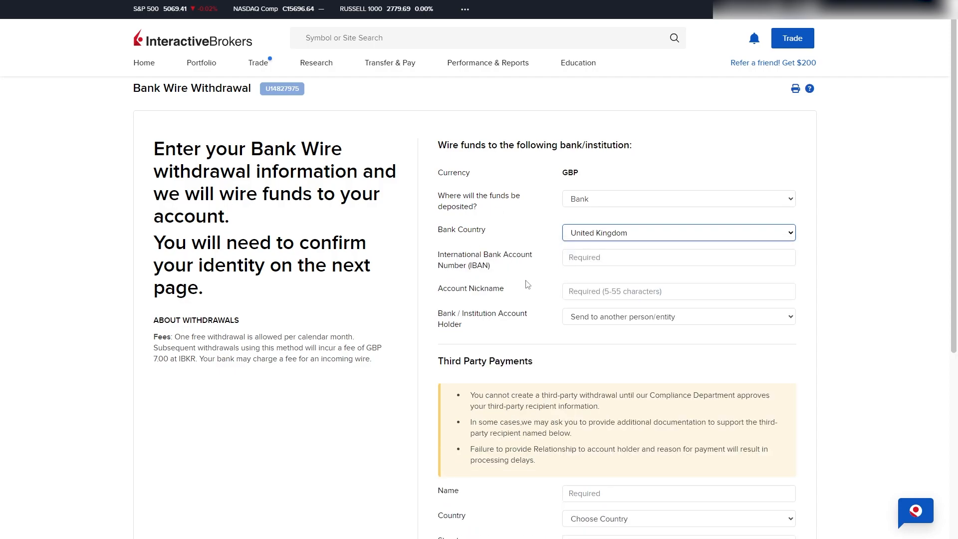
click(679, 258)
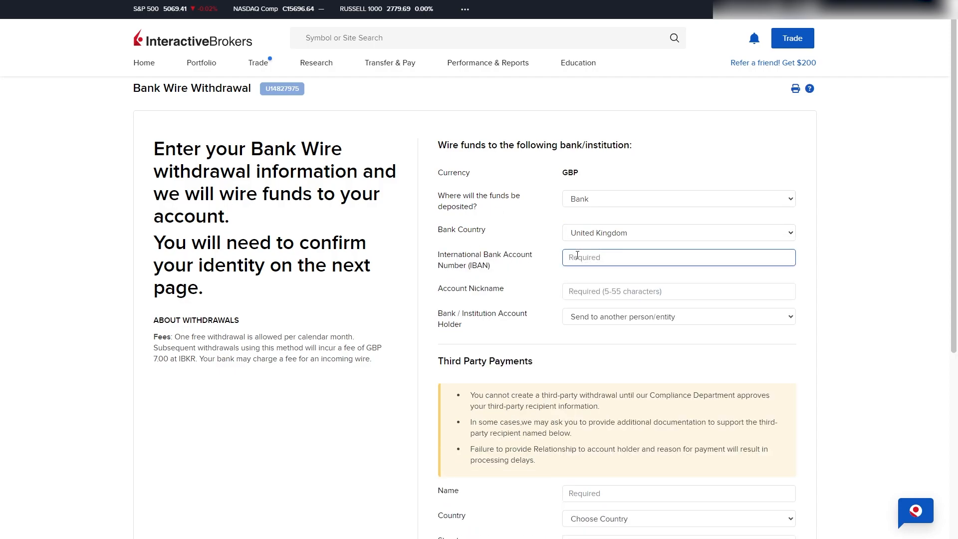
click(679, 291)
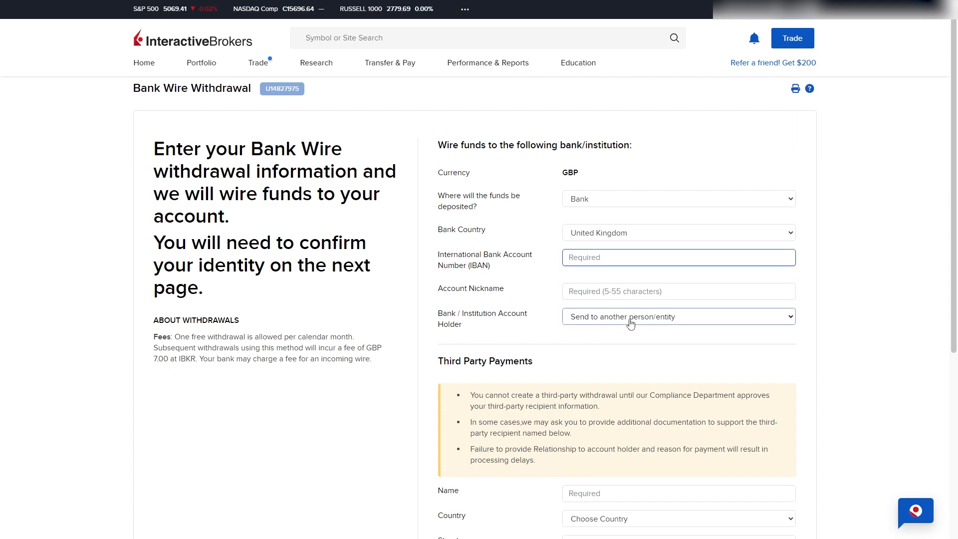
mouse_move(572, 322)
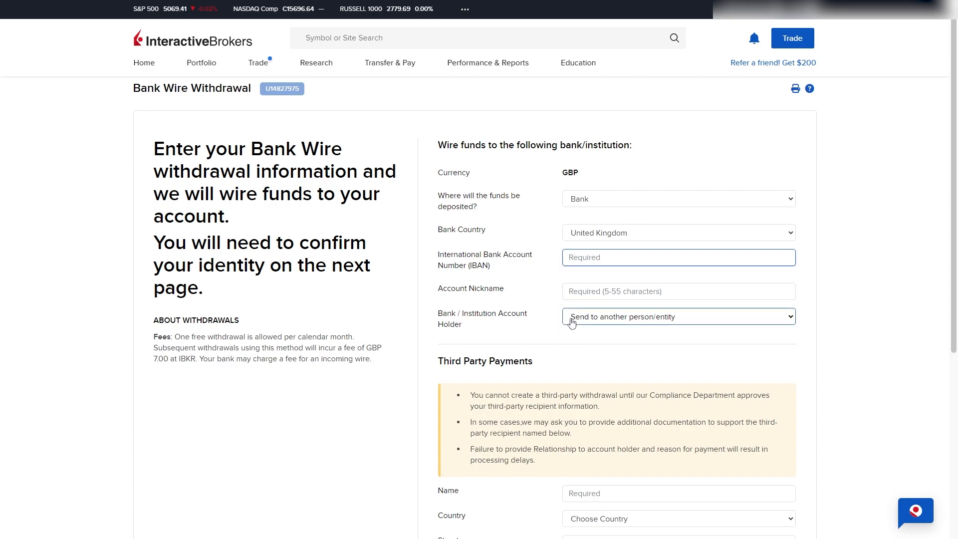
scroll(down, 3)
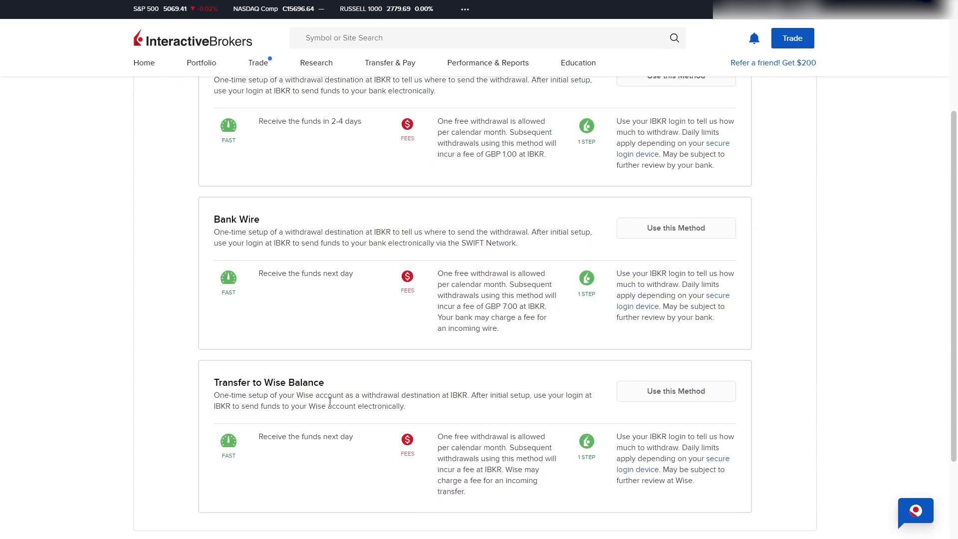
Choose Transfer to Wise Balance and go to the Wise login page to re-link the profile.
double_click(268, 382)
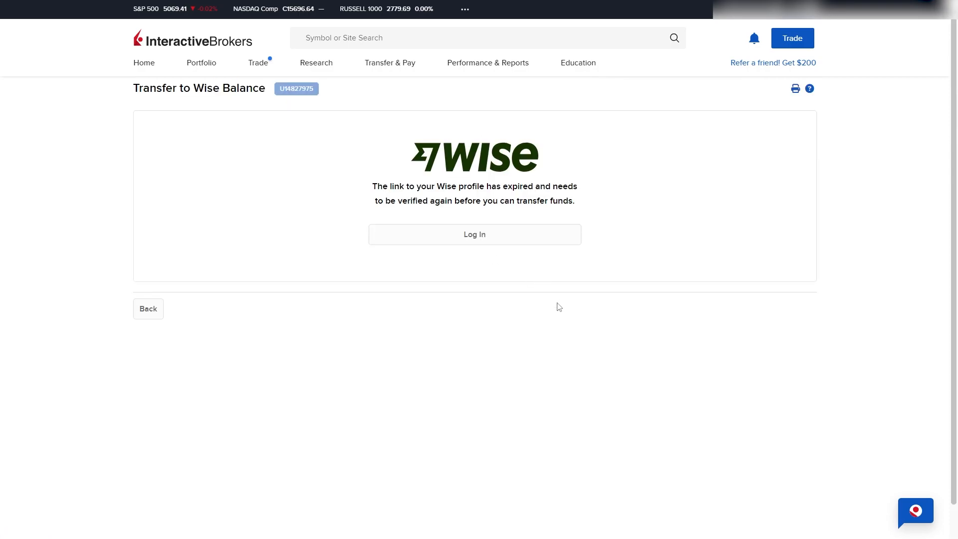
mouse_move(305, 183)
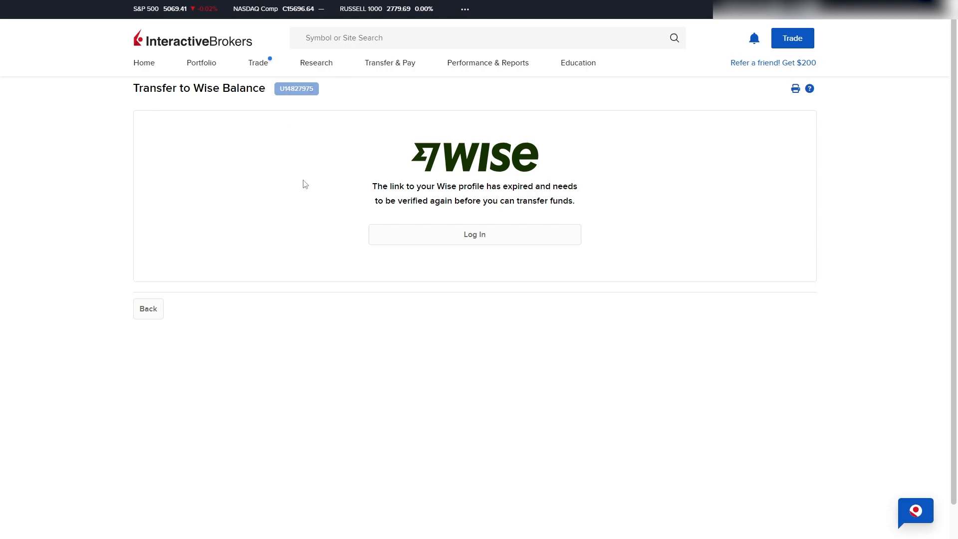
click(475, 234)
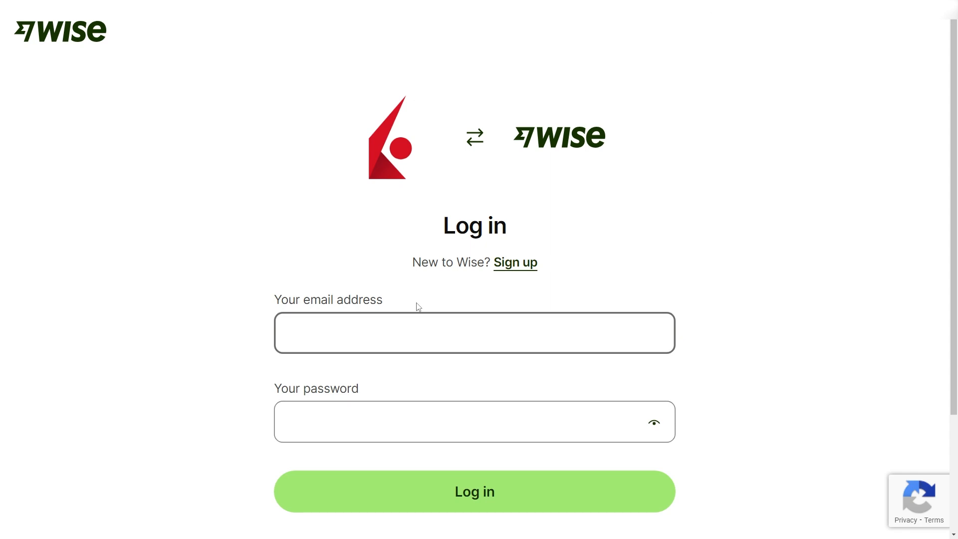
mouse_move(414, 310)
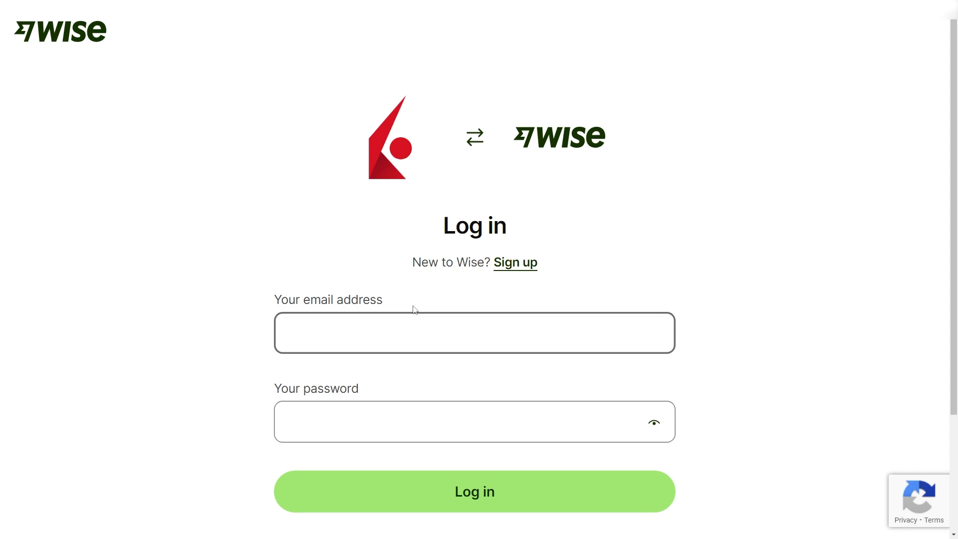